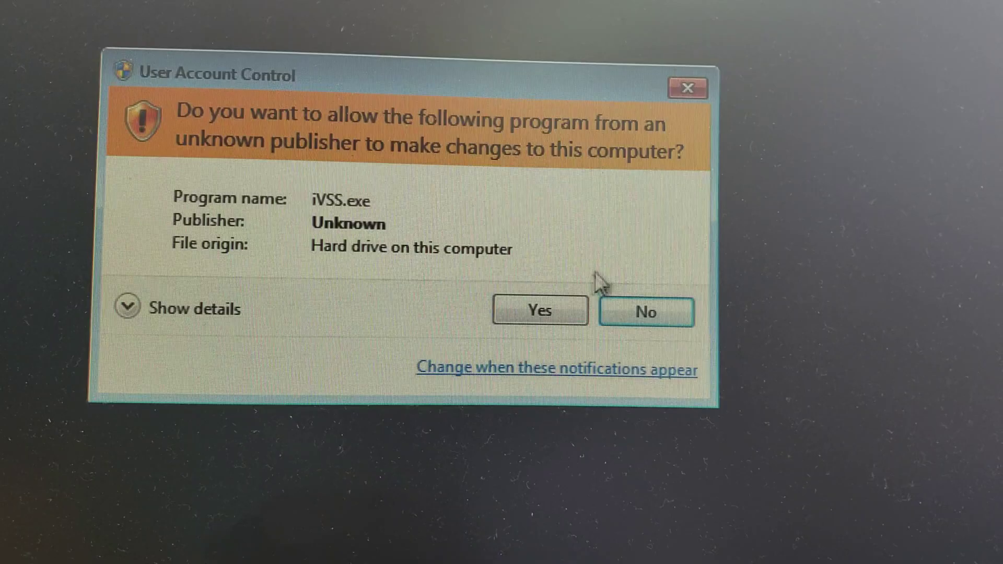
Allow iVSS.exe to make changes in the User Account Control prompt.
left_click(540, 311)
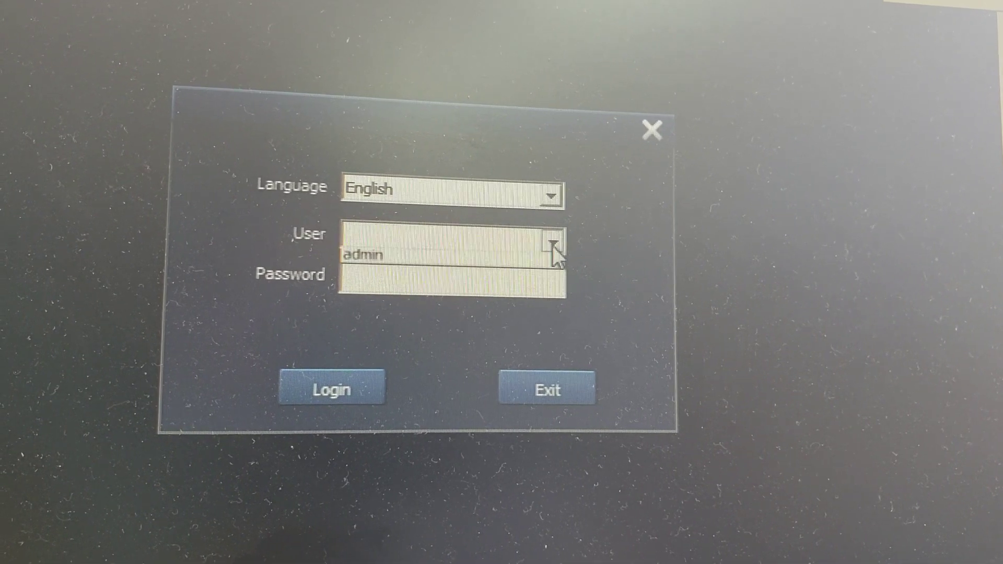
Choose admin as the login user, keeping English as the language.
left_click(557, 243)
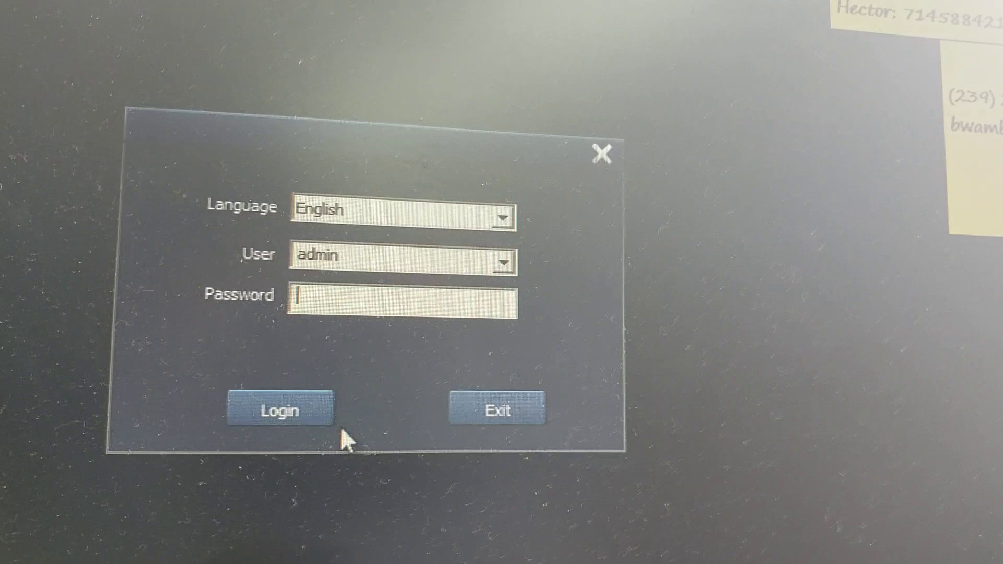
Log in as admin with a blank password to reach the Control Panel.
left_click(278, 411)
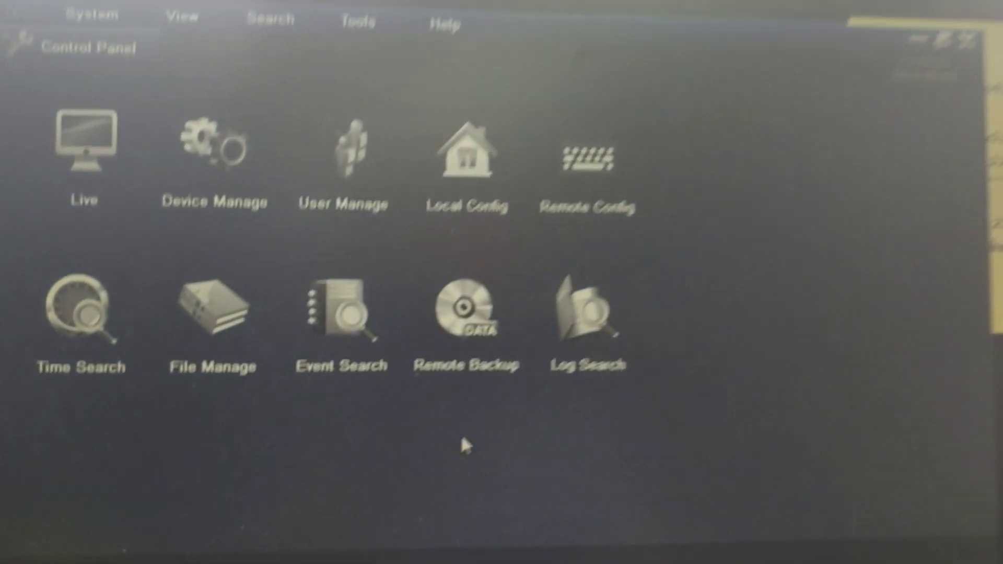